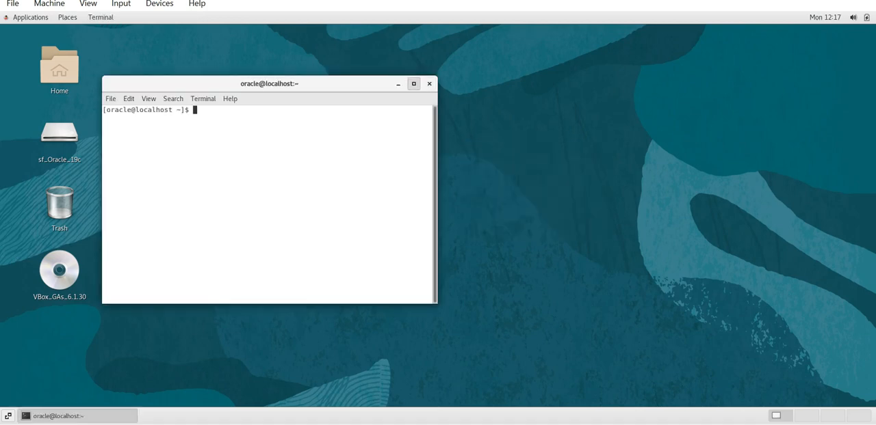
Maximize the terminal, set the environment via '. oraenv' for sha, and connect with sqlplus / as sysdba
left_click(413, 83)
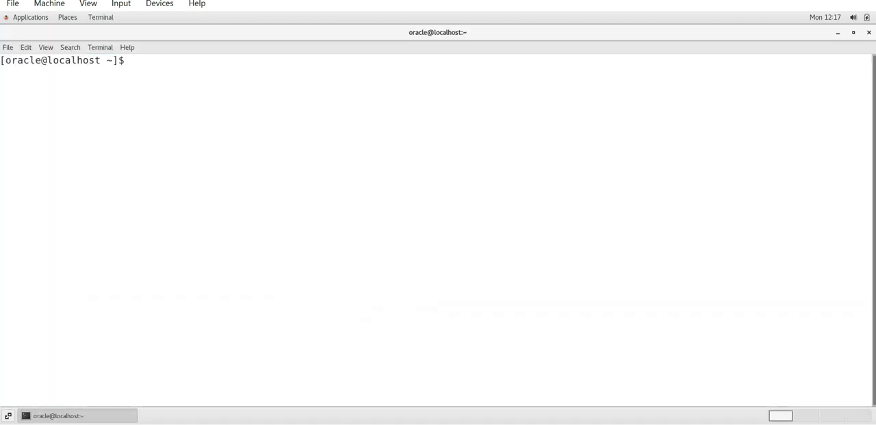
type(". oraenv")
type("sq")
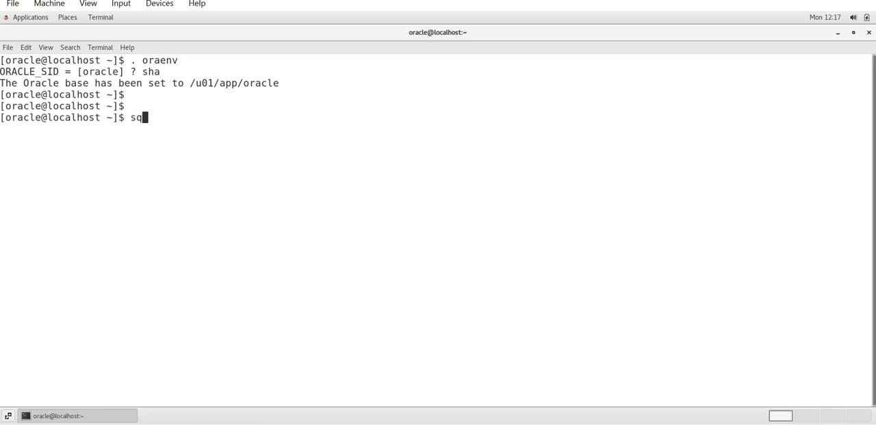
type("lplus / as sysdba")
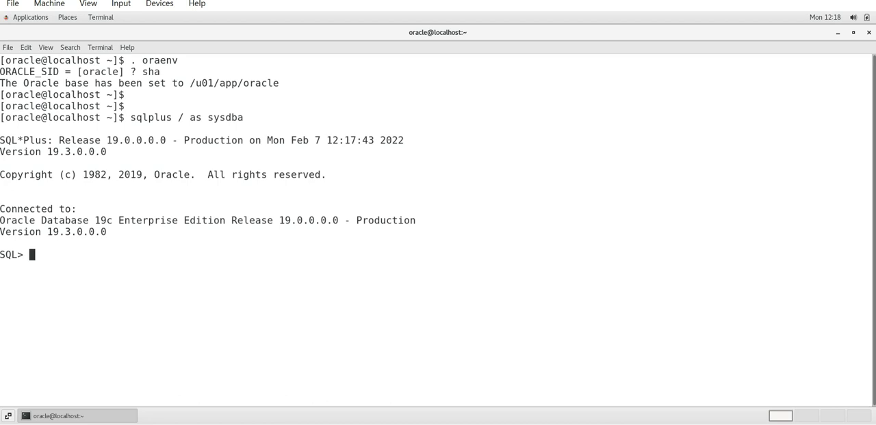
Drop from the SQL> prompt to a host shell and enter 'adrci' at the prompt
type("s")
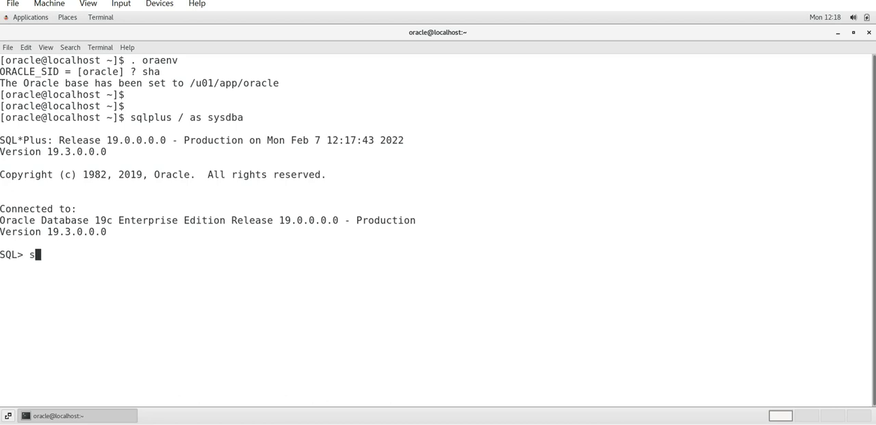
key("BackSpace")
type("ho")
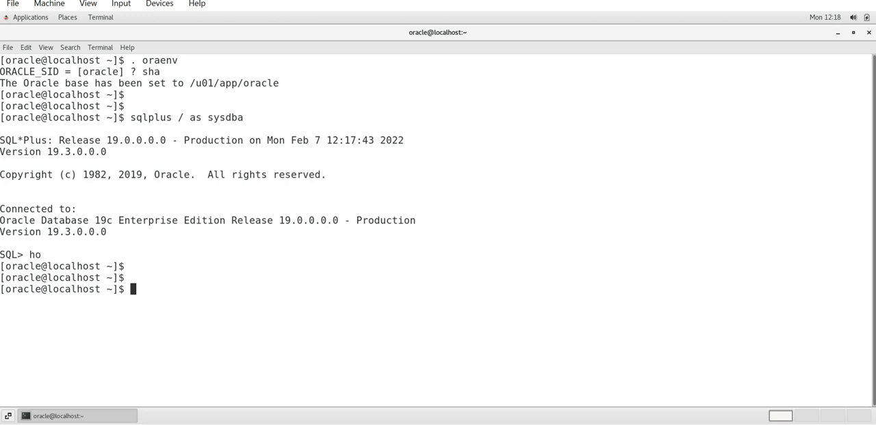
type("ad")
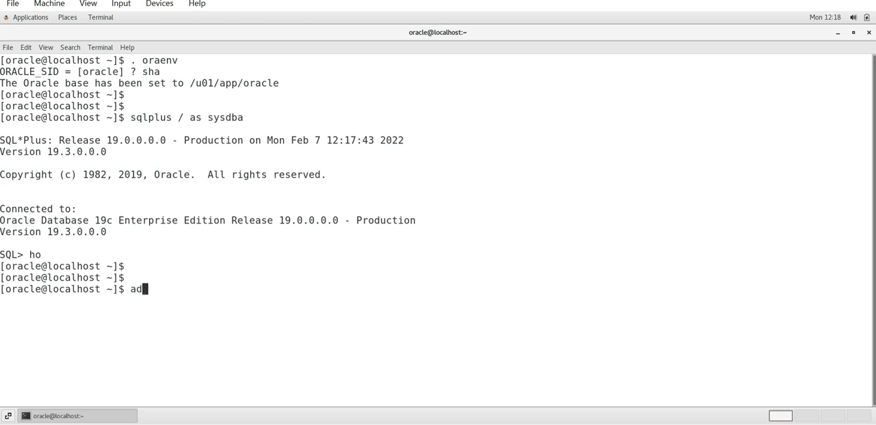
type("rci")
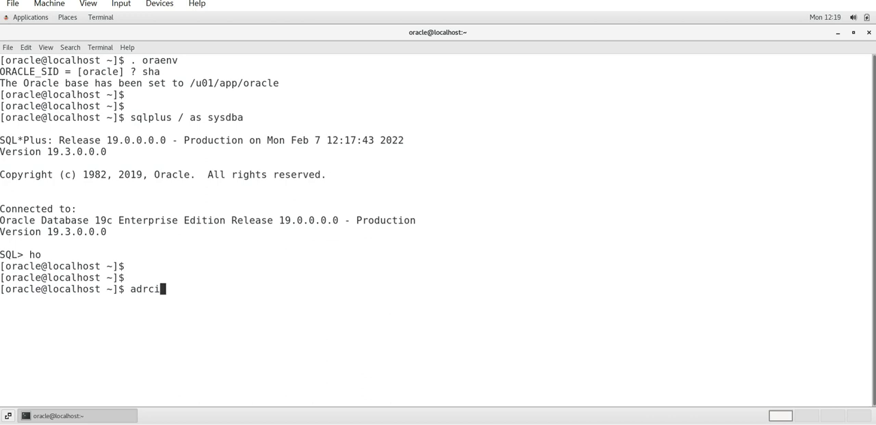
Launch ADRCI and run 'show home' to list the ADR homes under /u01/app/oracle
key("Return")
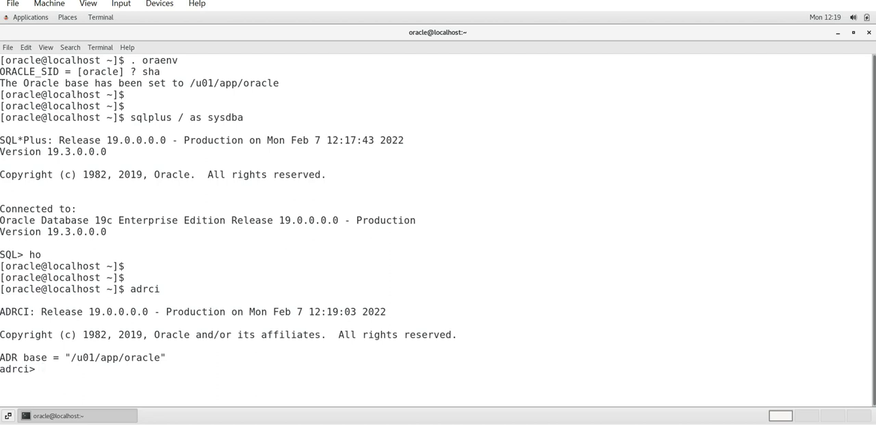
double_click(114, 359)
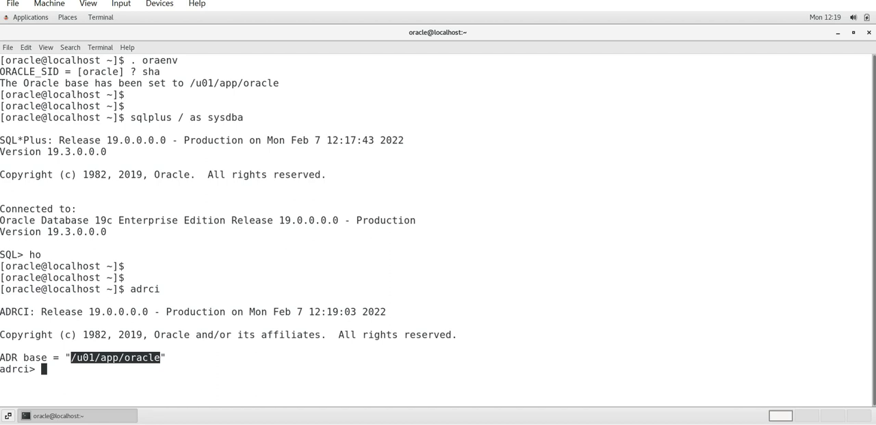
type("s")
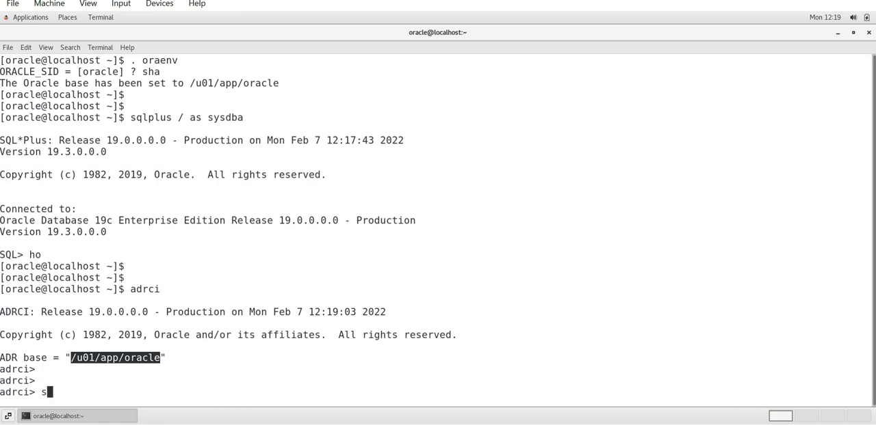
type("how home")
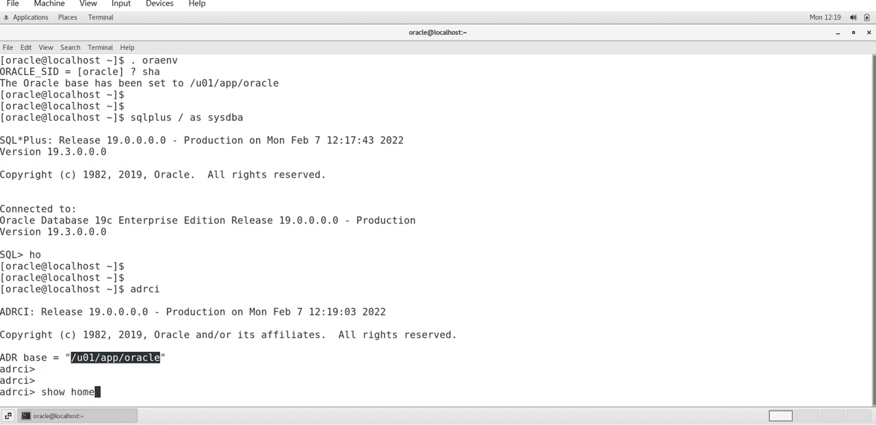
key("Return")
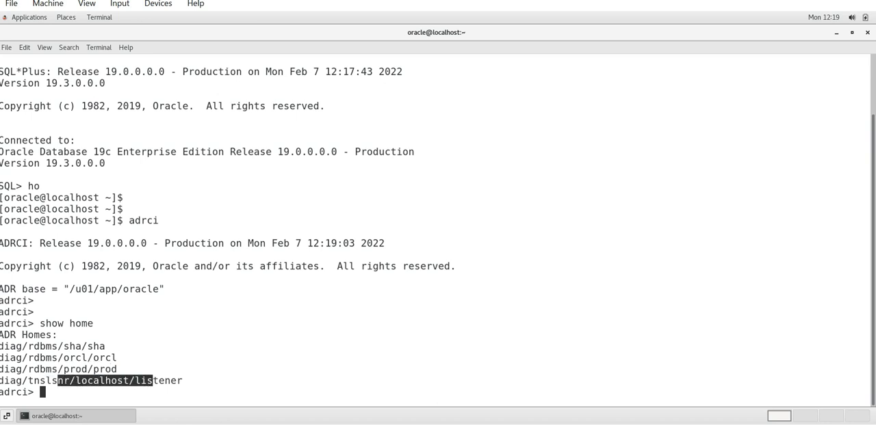
Run 'show alert' so ADRCI prompts for which home's alert log to view
type("how ale")
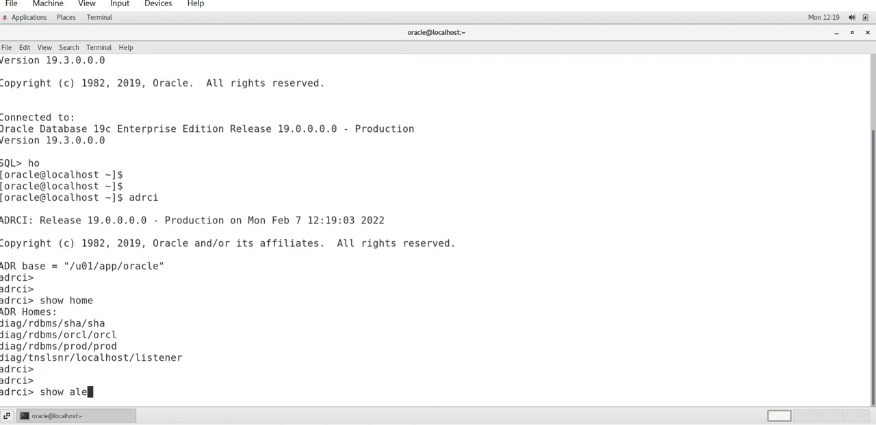
key("Return")
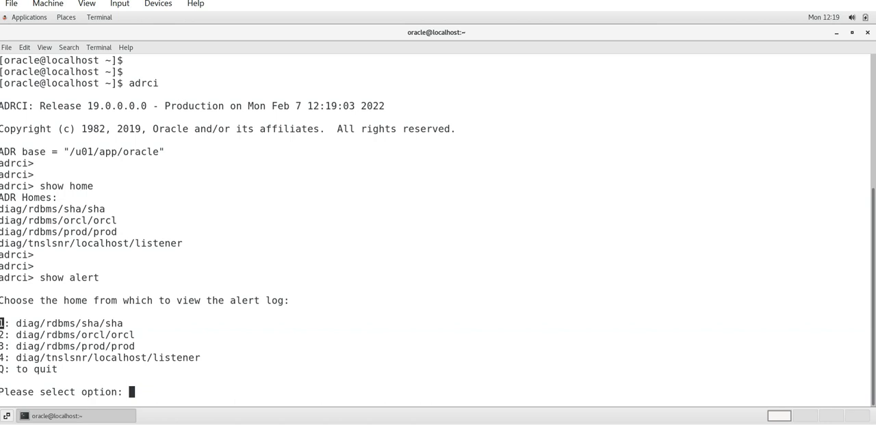
Choose option 1 (diag/rdbms/sha/sha) and scroll through its alert log in the viewer
type("1")
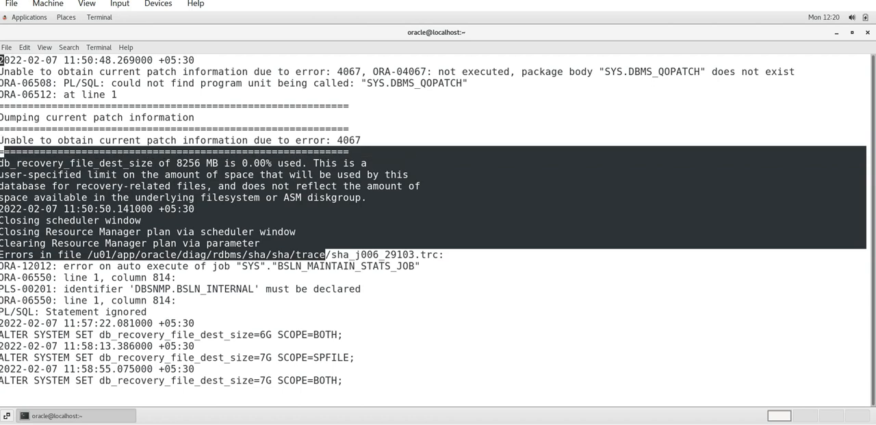
scroll("up", 3)
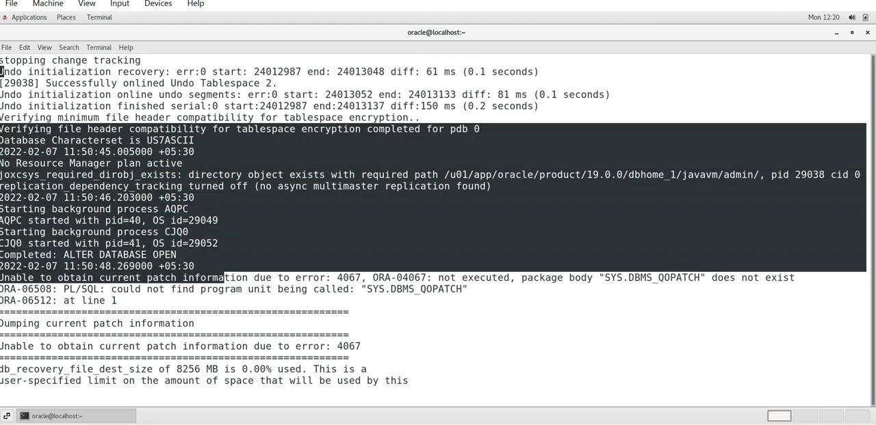
scroll("down", 3)
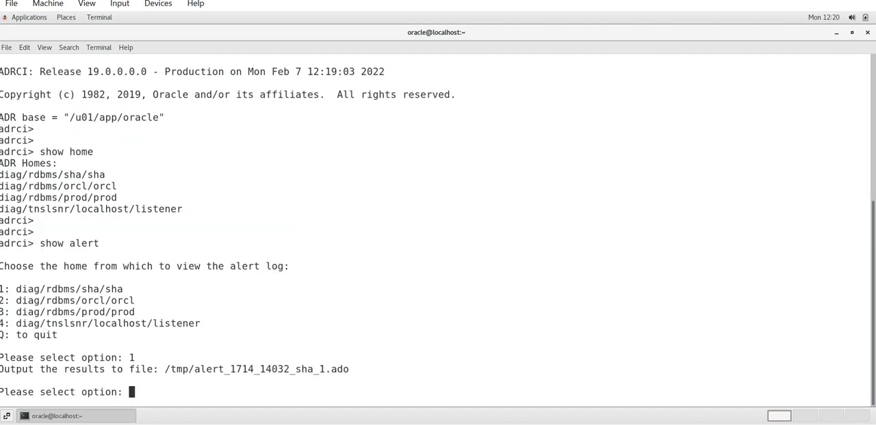
Exit ADRCI and change into /u01/app/oracle then diag/rdbms/sha/sha
key("Return")
type("Q")
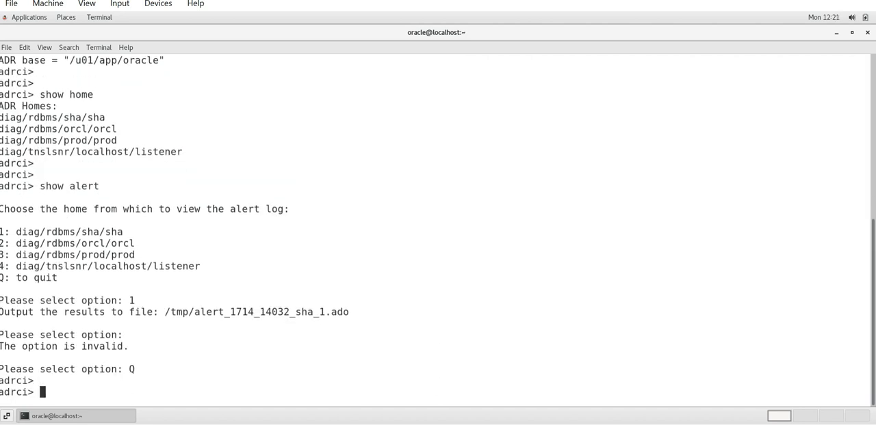
type("exit")
type("cd")
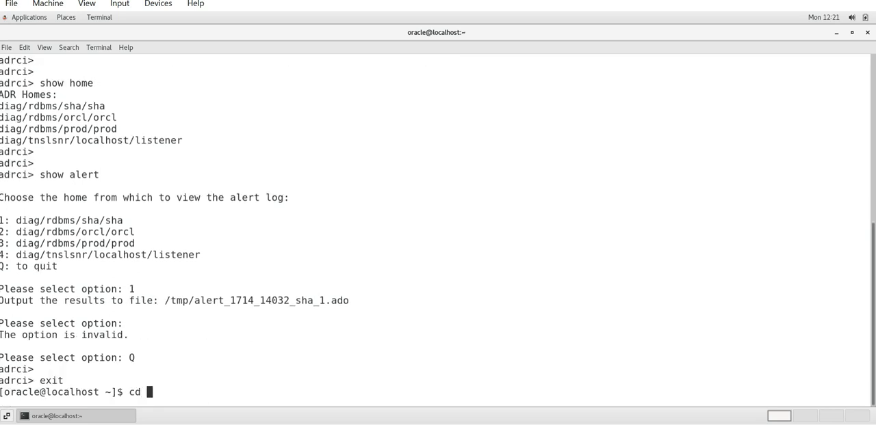
key("Return")
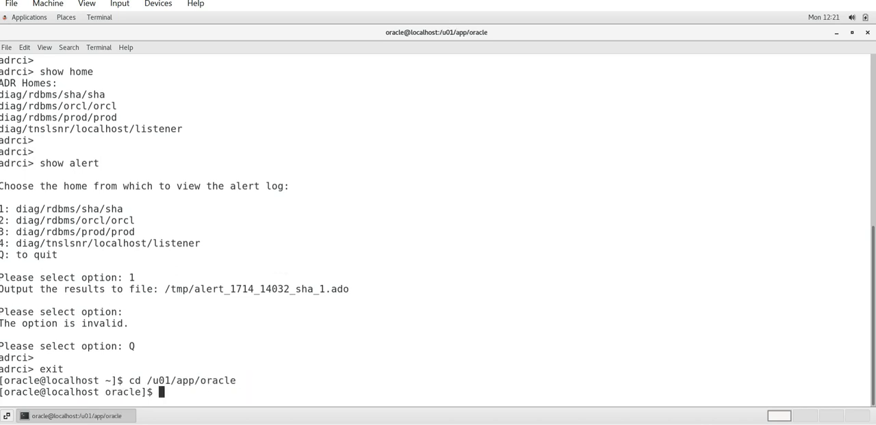
type("cd diag/rdbms/sha/sha")
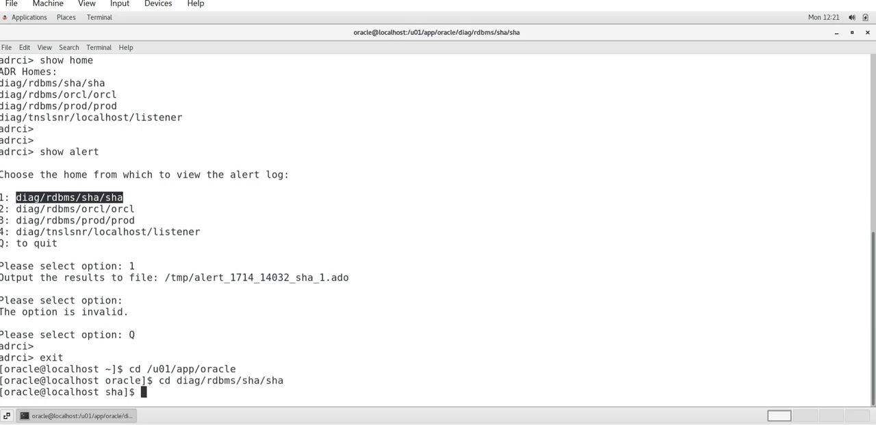
List the sha home's subdirectories with ls -ltrh and confirm the location with pwd
type("ls -ltrh")
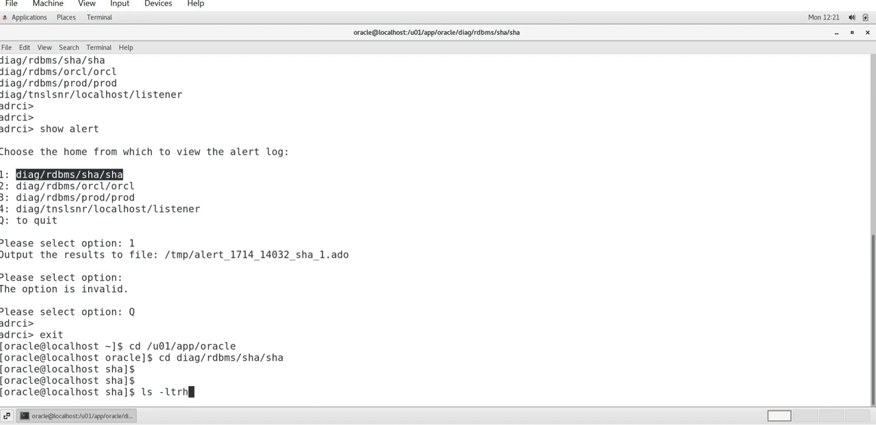
key("Return")
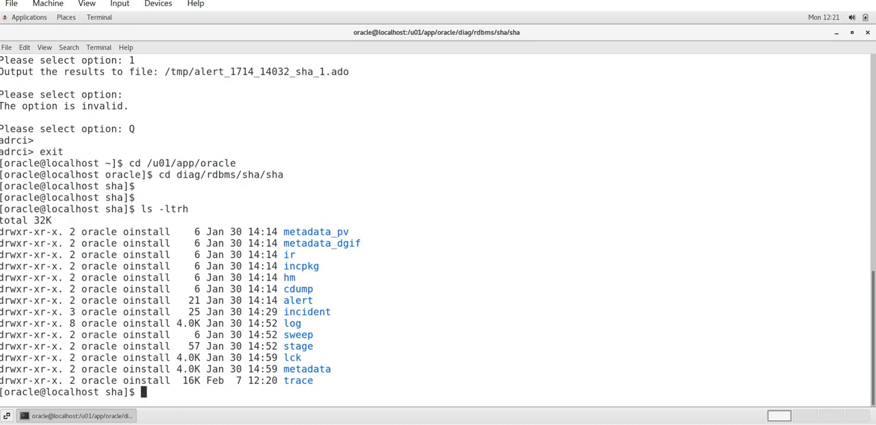
double_click(274, 175)
type("pwd")
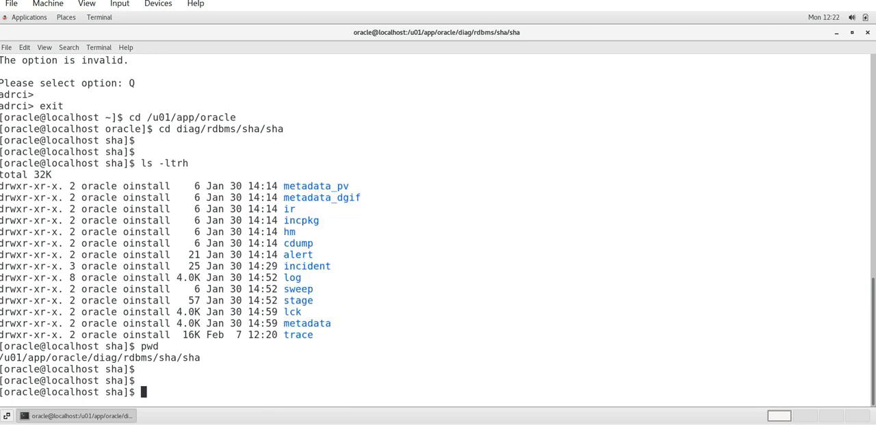
Go into the alert directory and see its log.xml, then head back out
left_click_drag(283, 254, 314, 289)
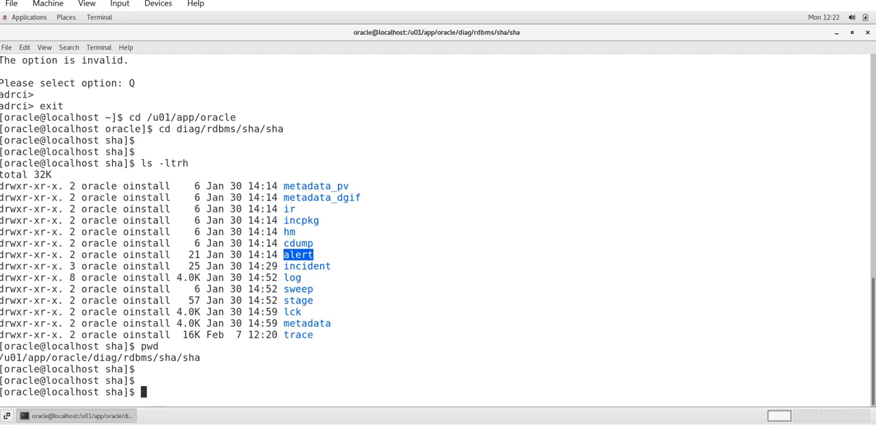
type("cd alert")
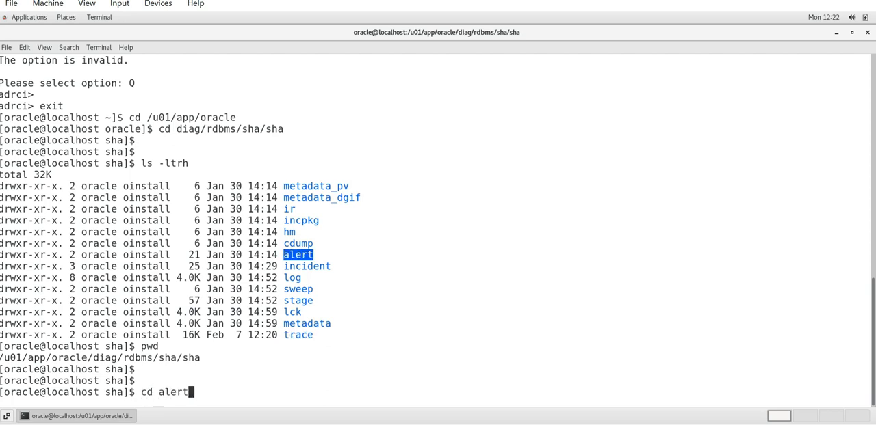
key("Return")
type("ls -ltrh")
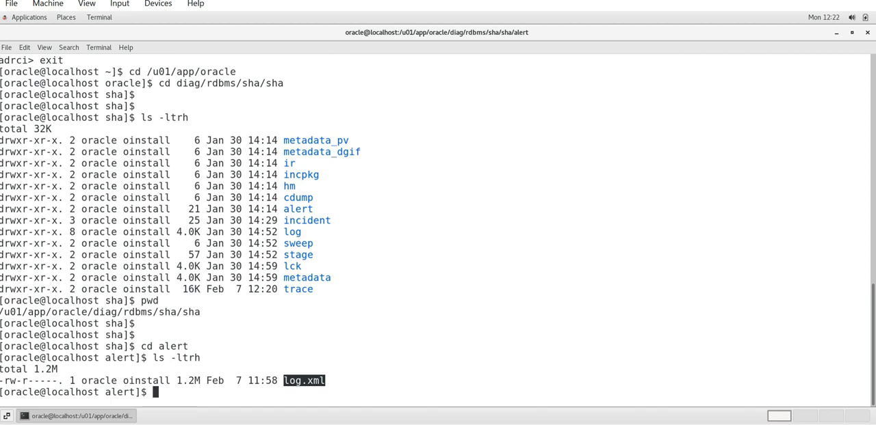
type("cd ..")
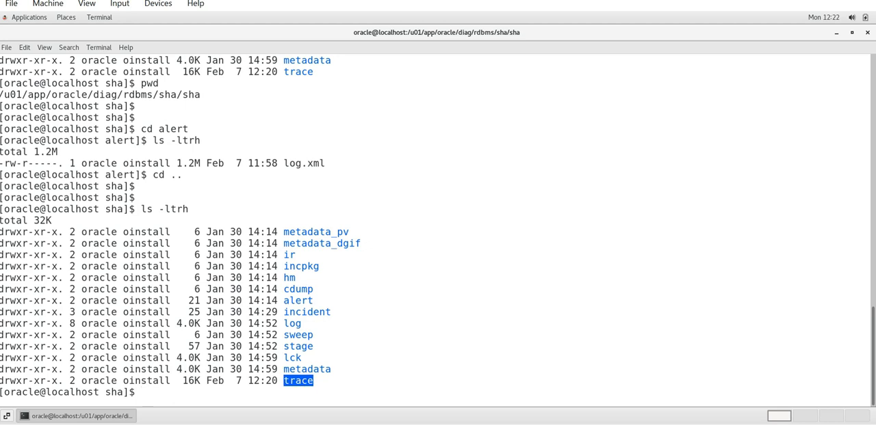
Change into the trace directory and list its .trc and .trm files with ls -ltrh
type("cd")
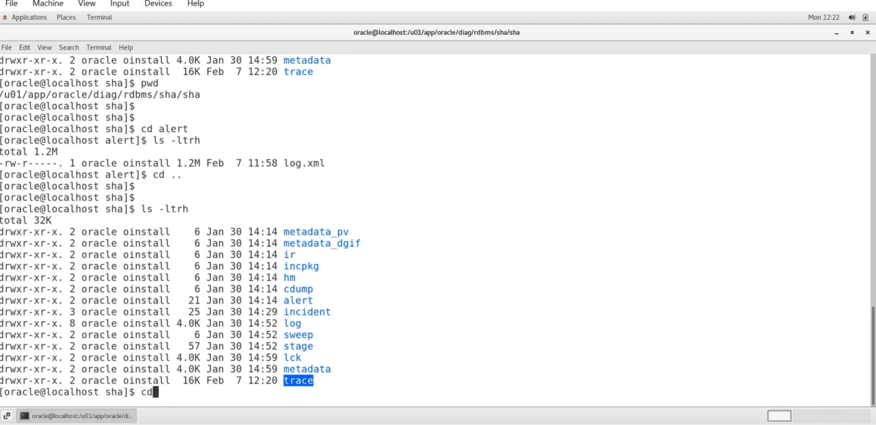
key("Return")
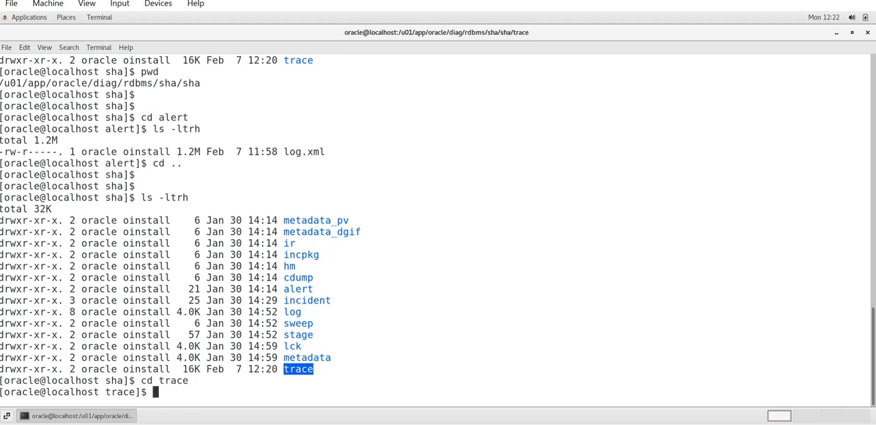
type("ls -ltr")
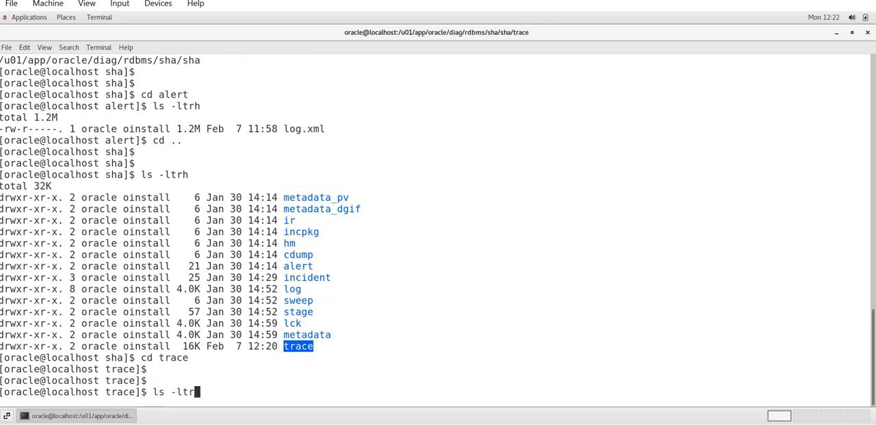
type("h")
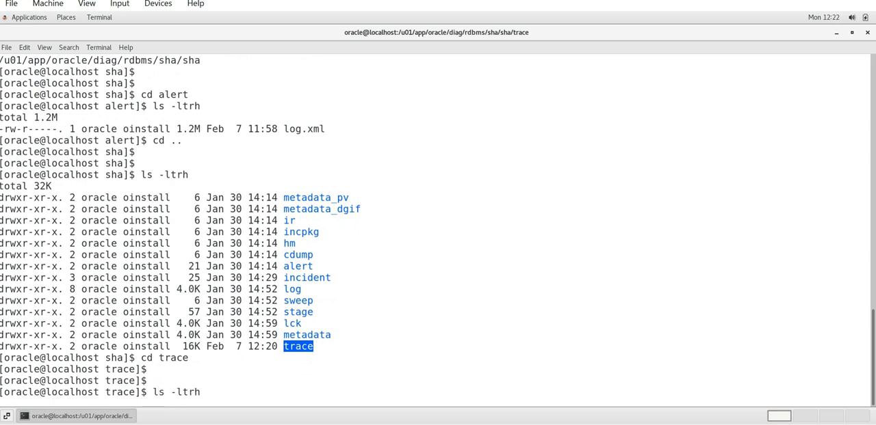
key("Return")
type("pwd")
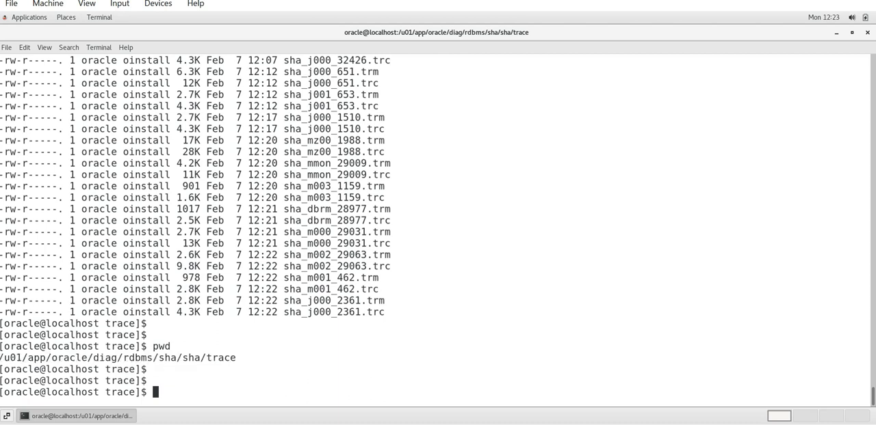
Follow alert_sha.log live with tail -100f starting from its last lines
type("v")
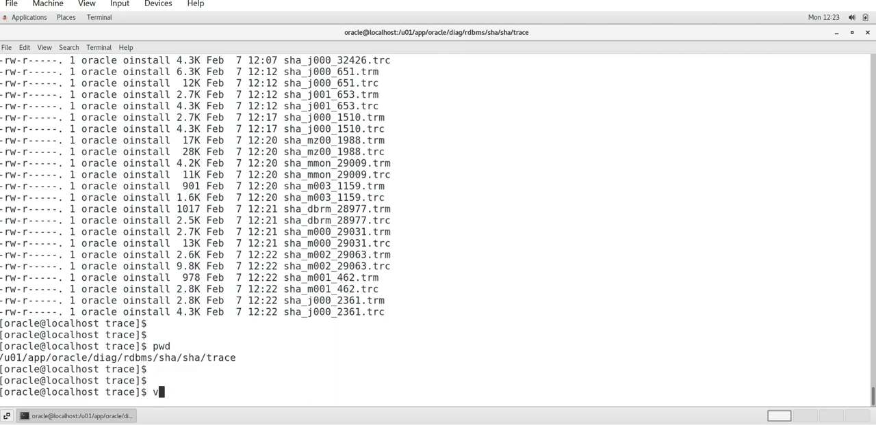
key("BackSpace")
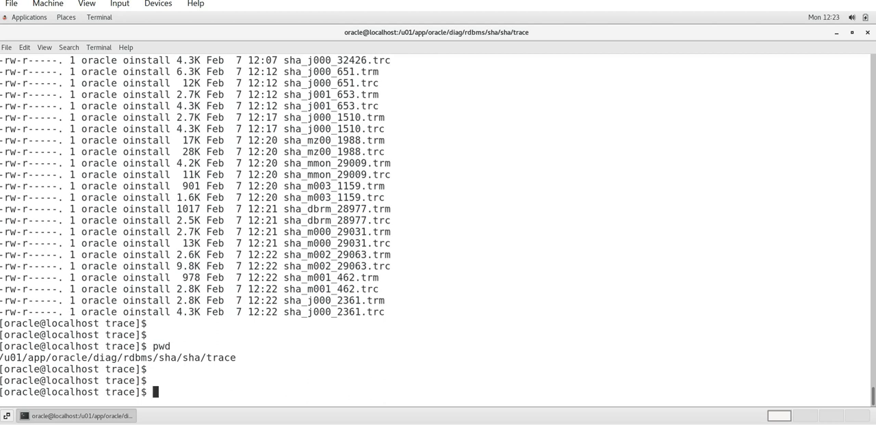
type("tail -")
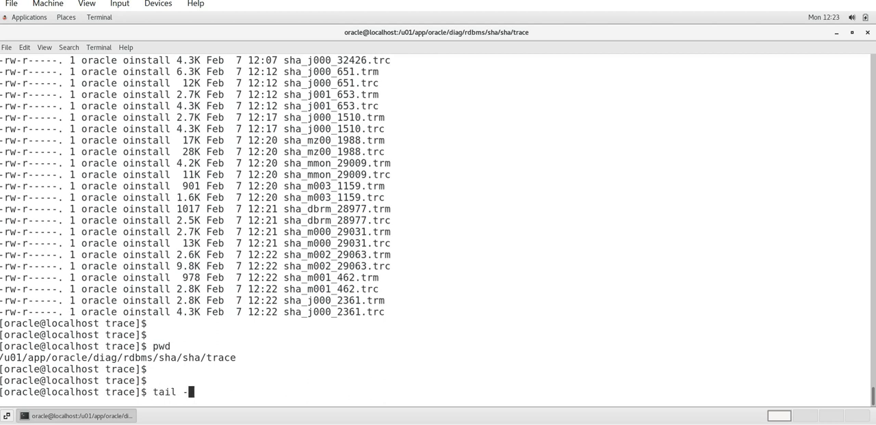
type("1")
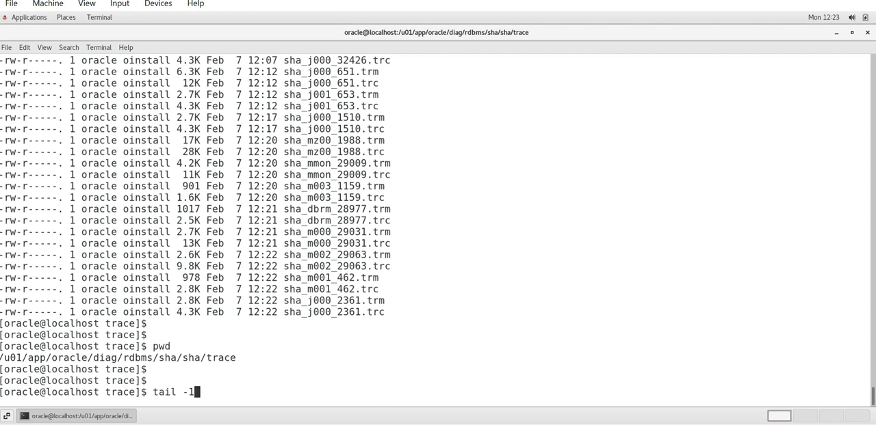
type("00f")
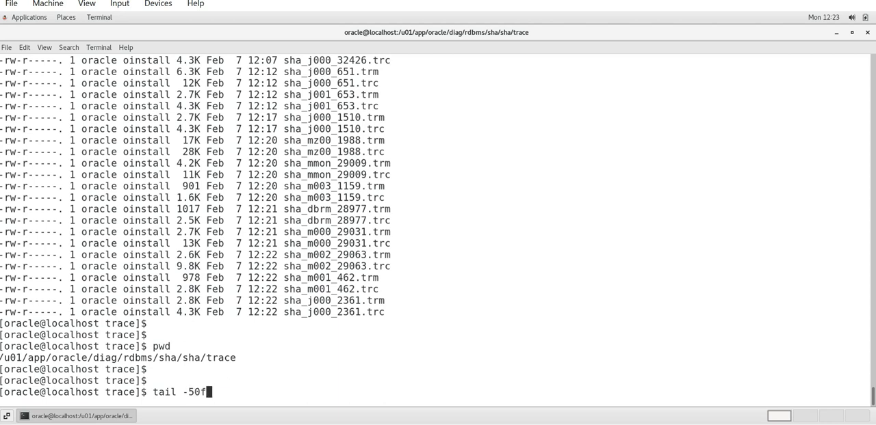
type("ale")
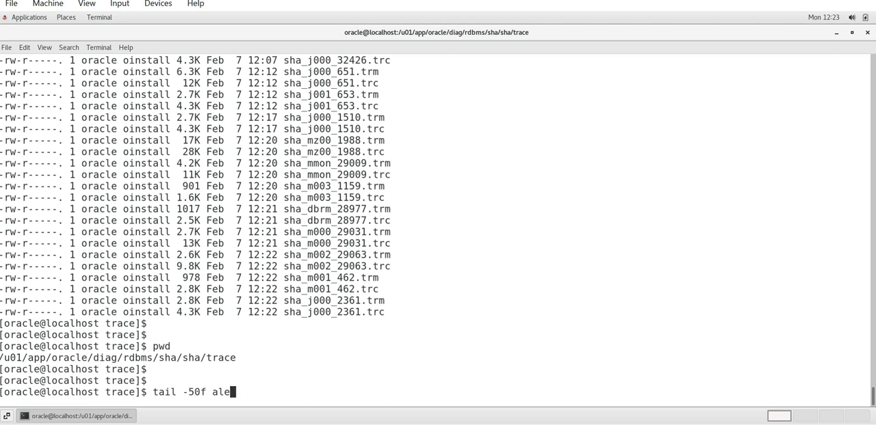
type("rt_sha.log")
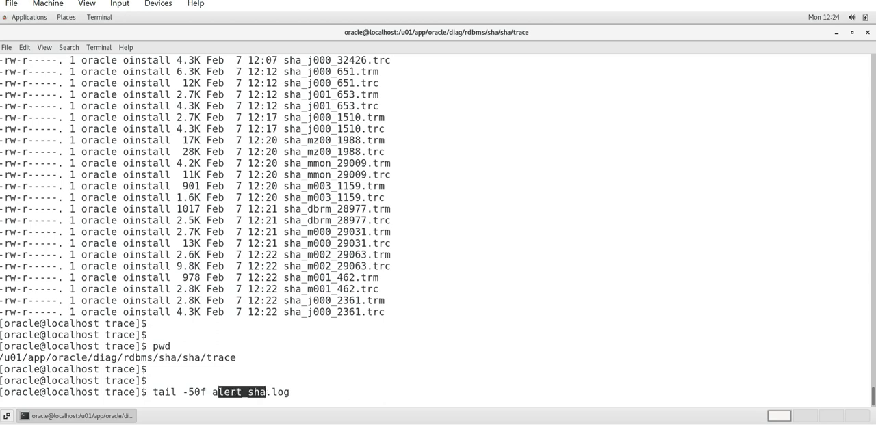
key("Return")
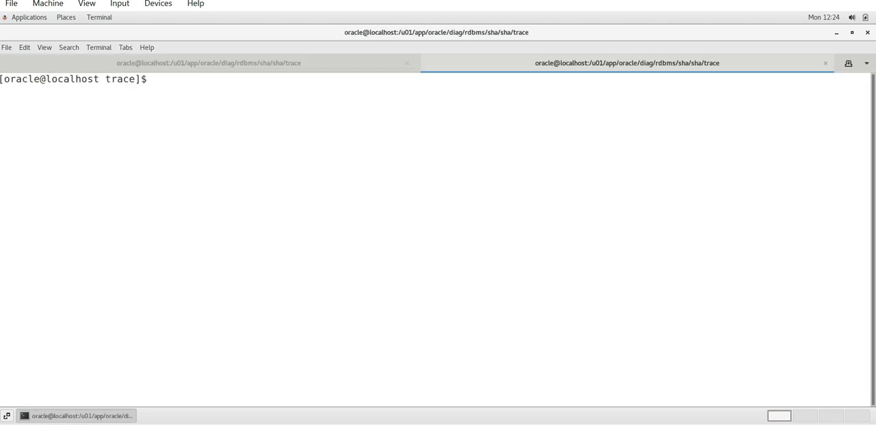
In a second session run '. oraenv' for sha, connect as sysdba, and issue 'shu immediate;'
type(". oraenv")
type("sqlplus")
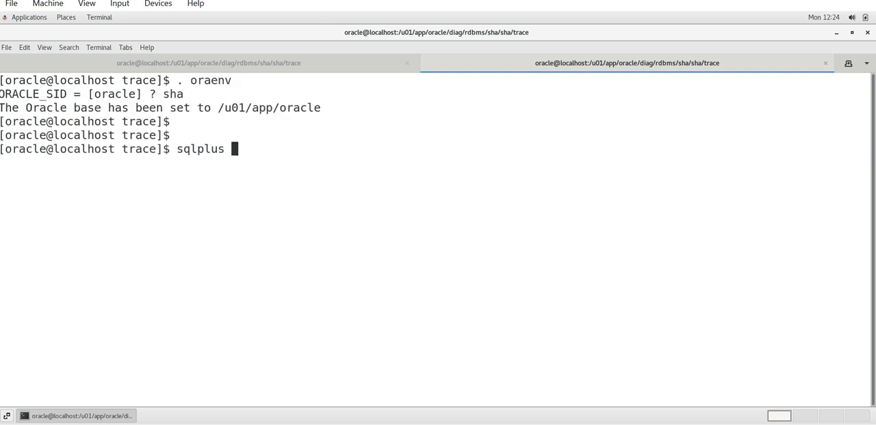
type("/ as sysdba")
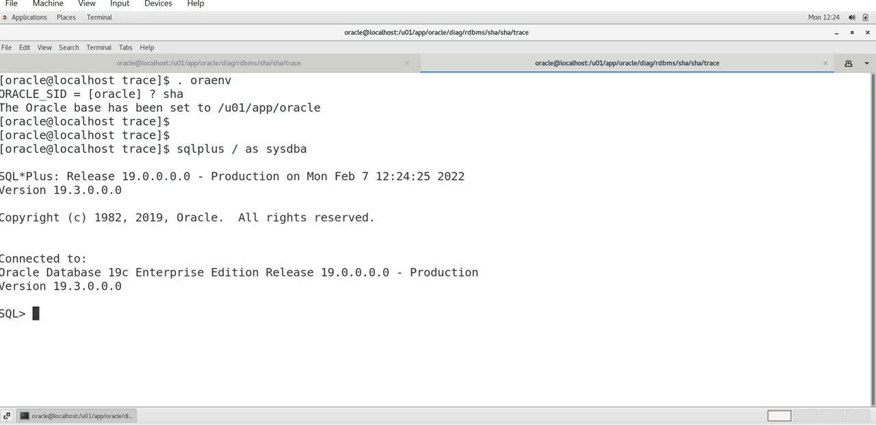
type("shu i")
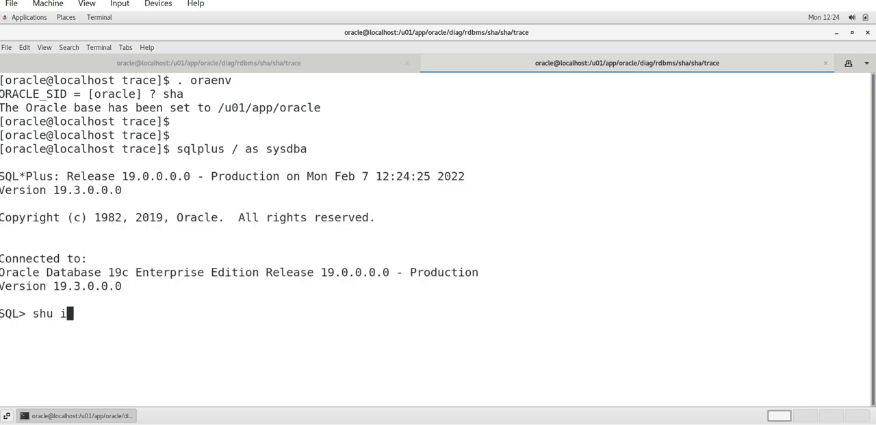
type("mmediate;")
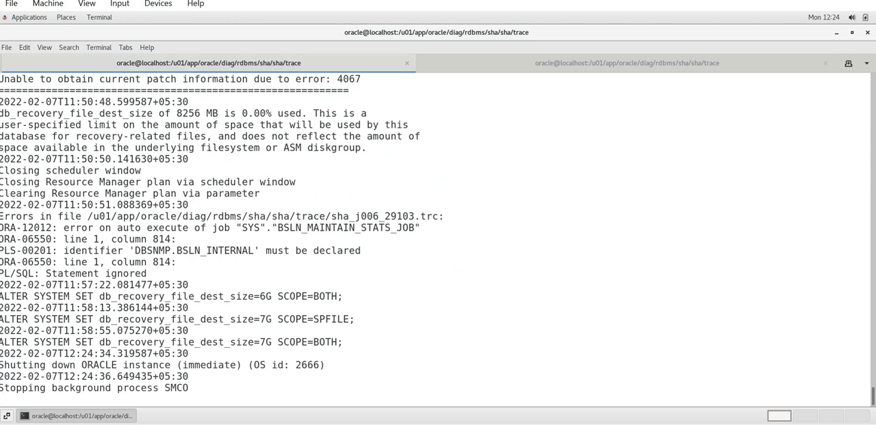
Scroll the tailed alert log to watch the close, dismount and instance shutdown messages
scroll("down", 3)
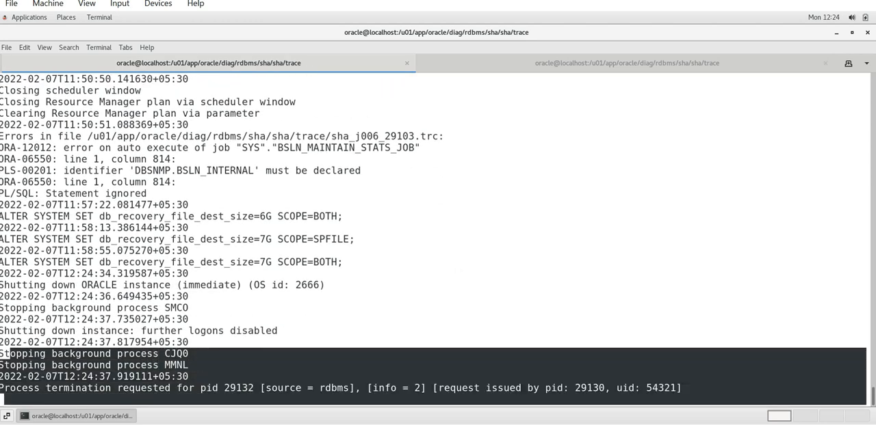
scroll("down", 3)
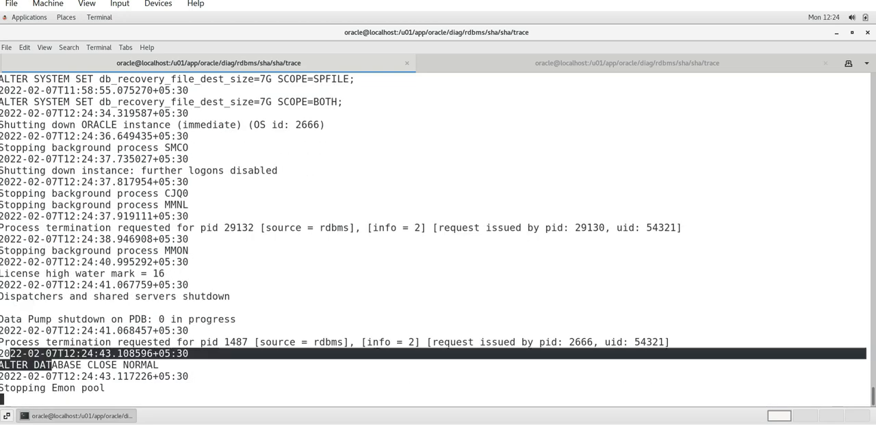
scroll("down", 3)
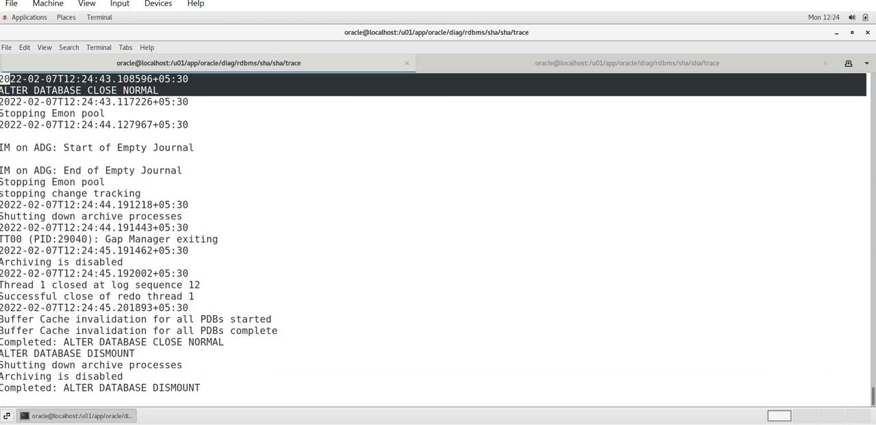
scroll("down", 3)
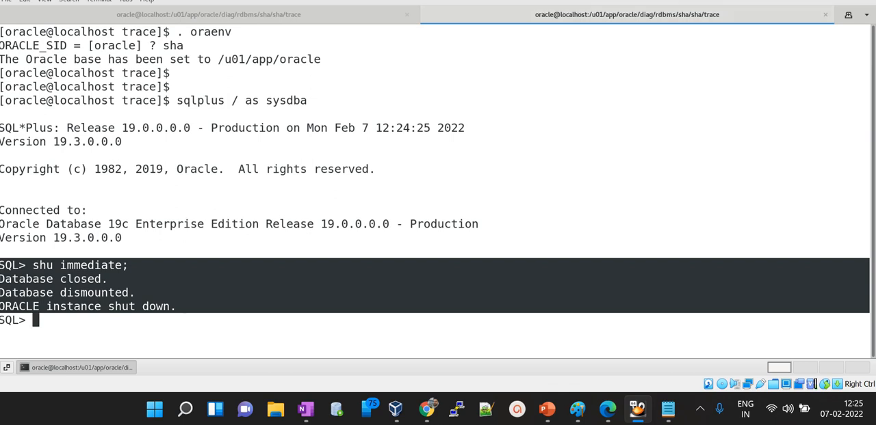
Run startup in SQL*Plus and follow the alert log until ALTER DATABASE OPEN completes
type("startu")
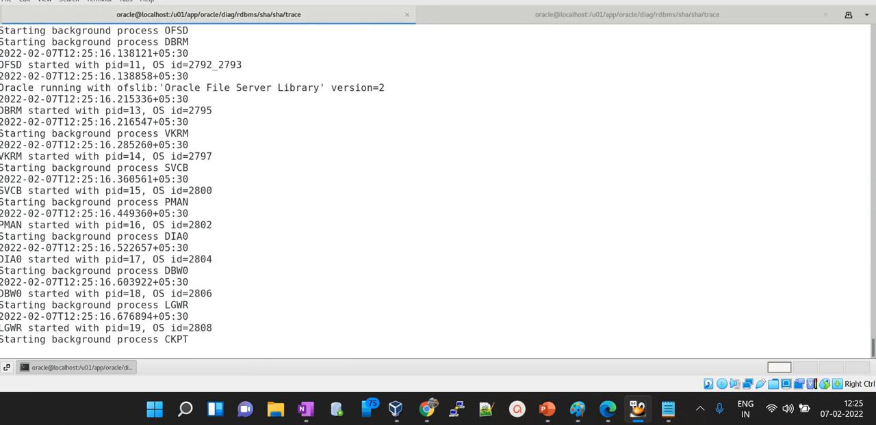
scroll("down", 3)
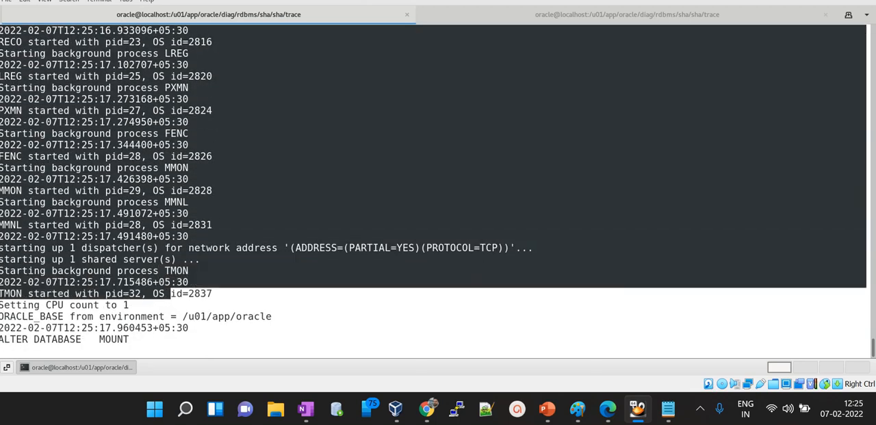
scroll("down", 3)
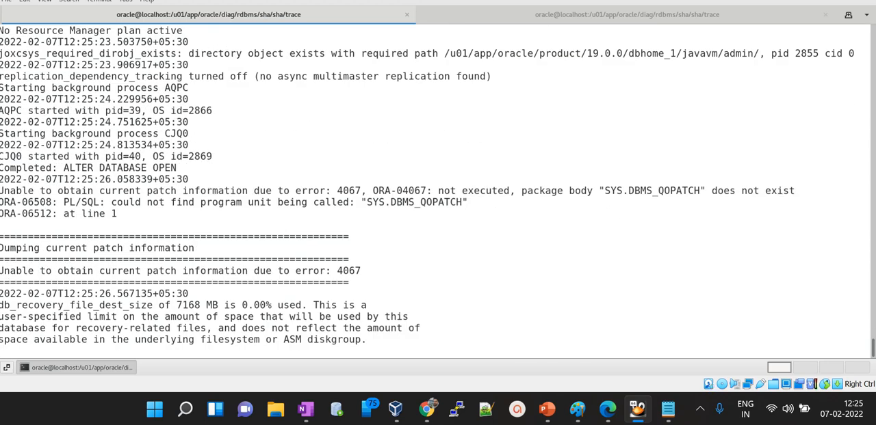
left_click(627, 13)
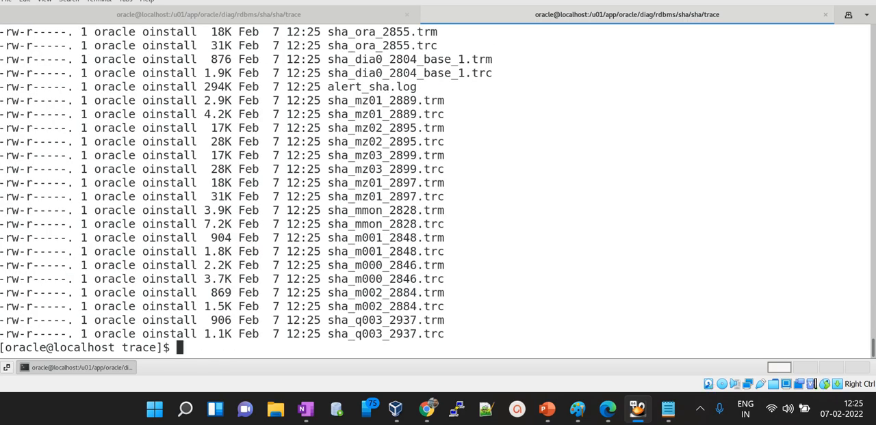
View sha_m001_2848.trc read-only in vi and scroll through its header and task-run entries
type("v")
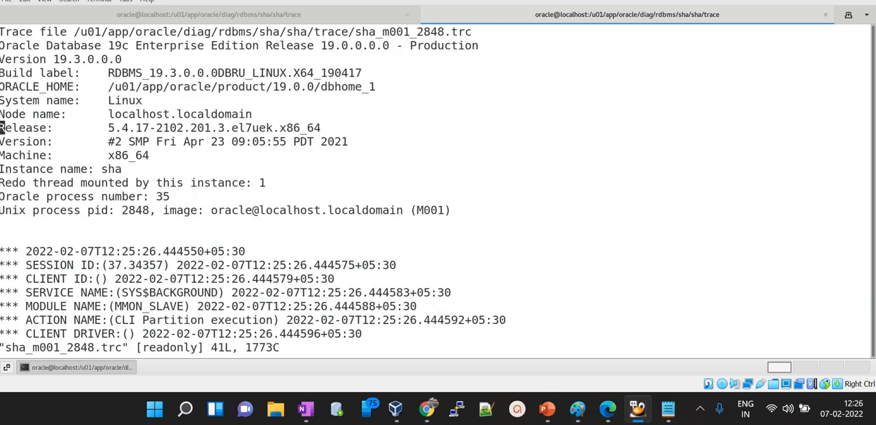
scroll("down", 3)
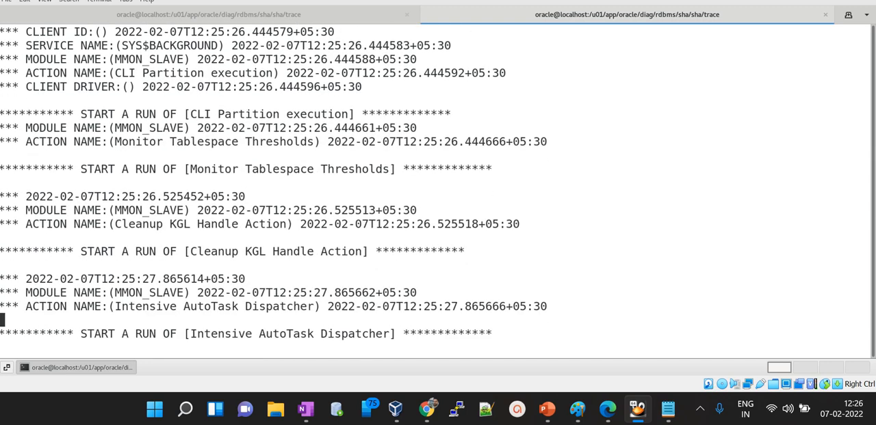
scroll("up", 3)
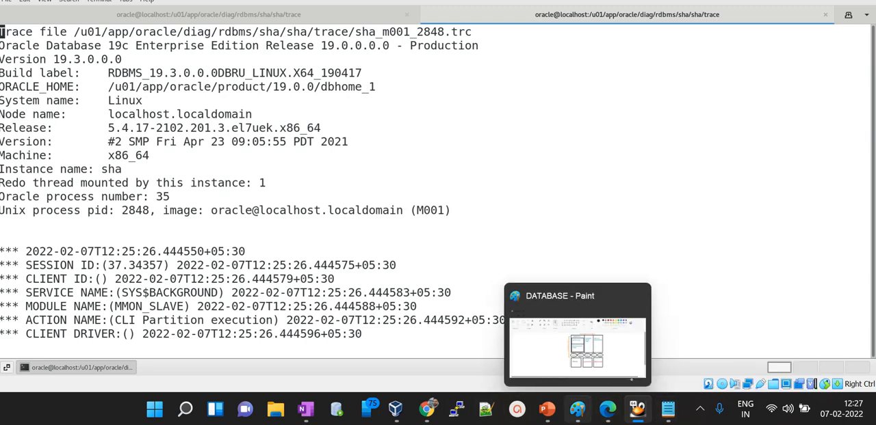
left_click(578, 335)
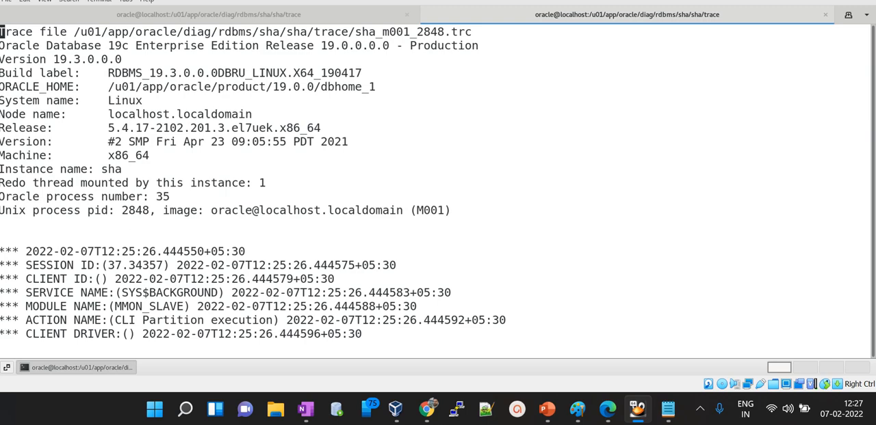
Quit vi with :q! to return to the shell prompt in the trace directory
type(":q!")
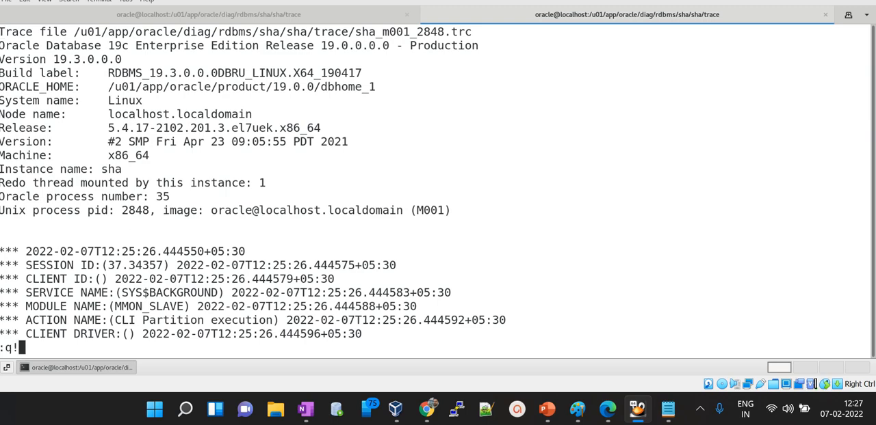
key("Return")
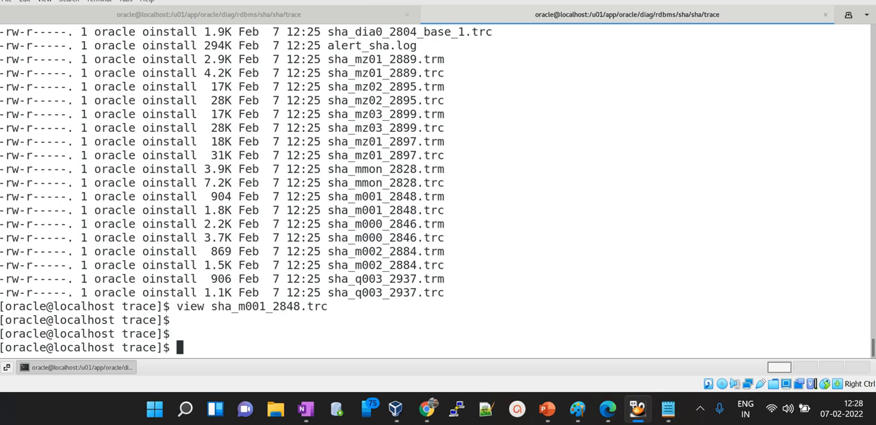
Run adrci to show its release and ADR base, then exit back to the shell
type("adrci")
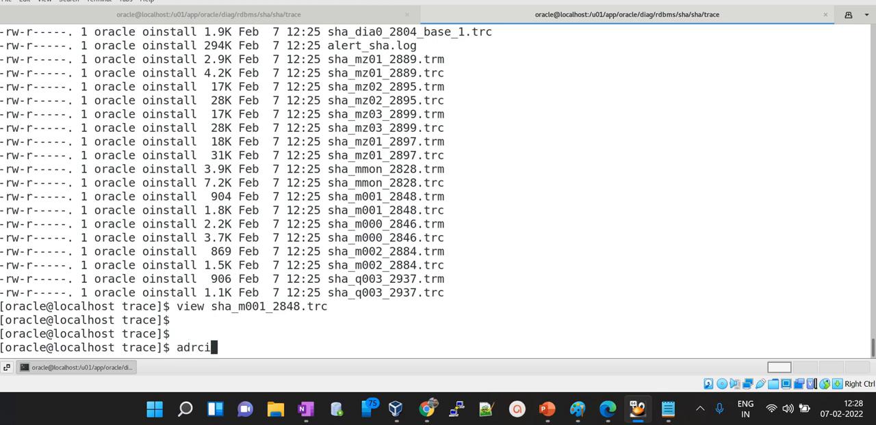
key("Return")
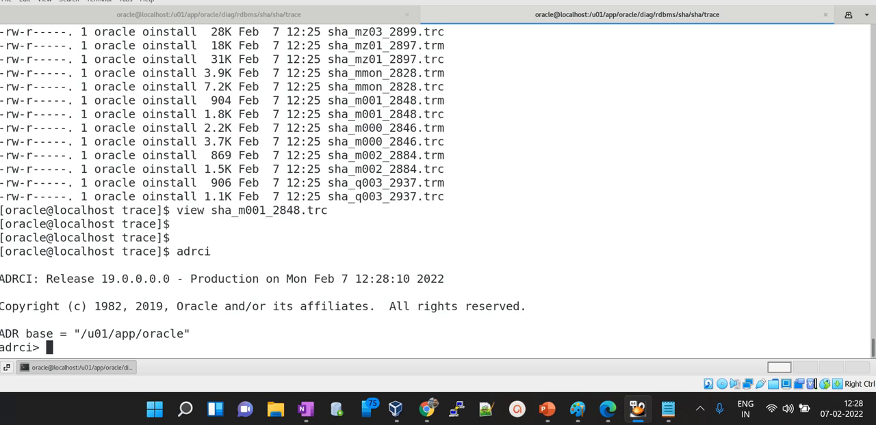
type("exit")
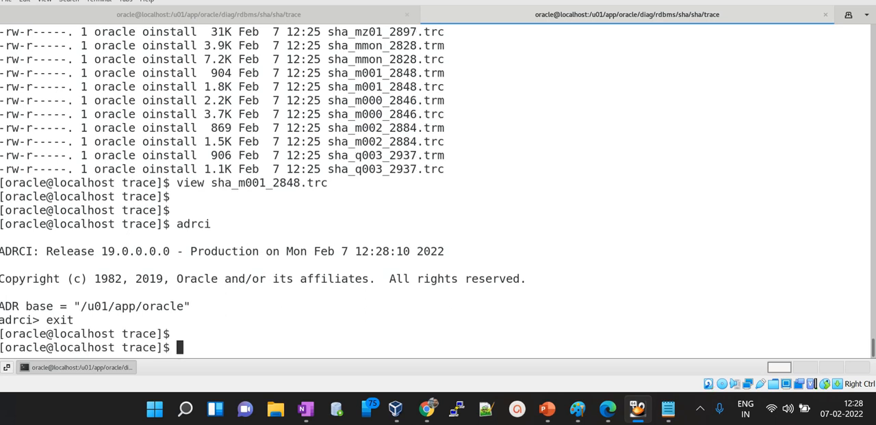
scroll("down", 3)
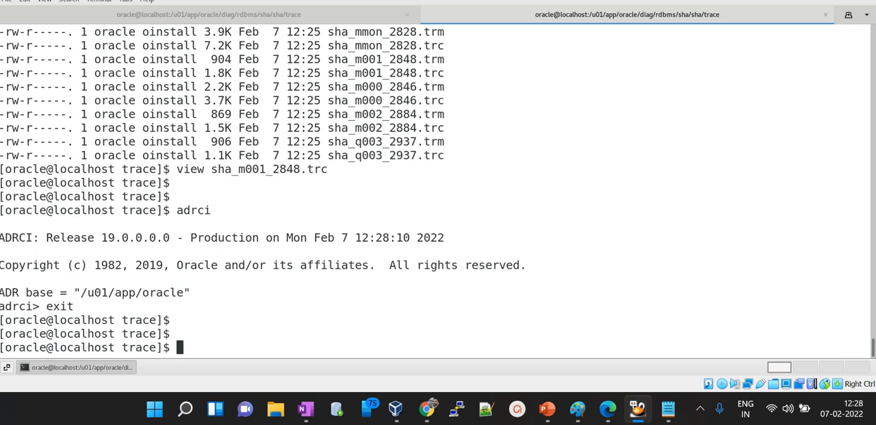